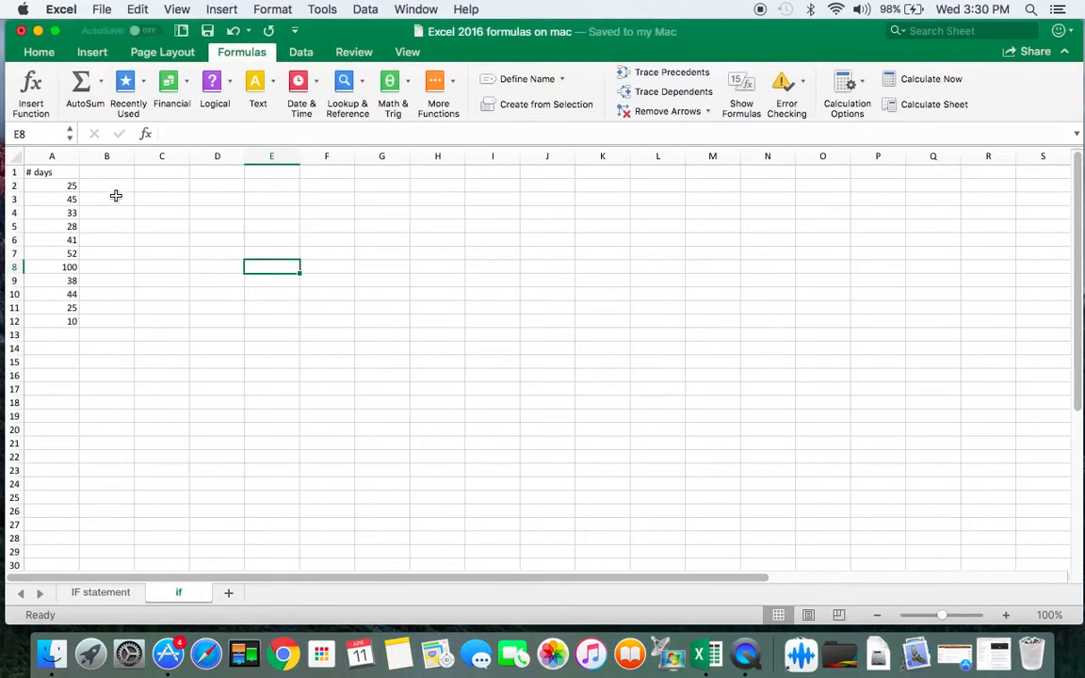
- Start an IF formula in B2 with the logical test A2>=25
{"action": "left_click", "coordinate": [105, 186]}
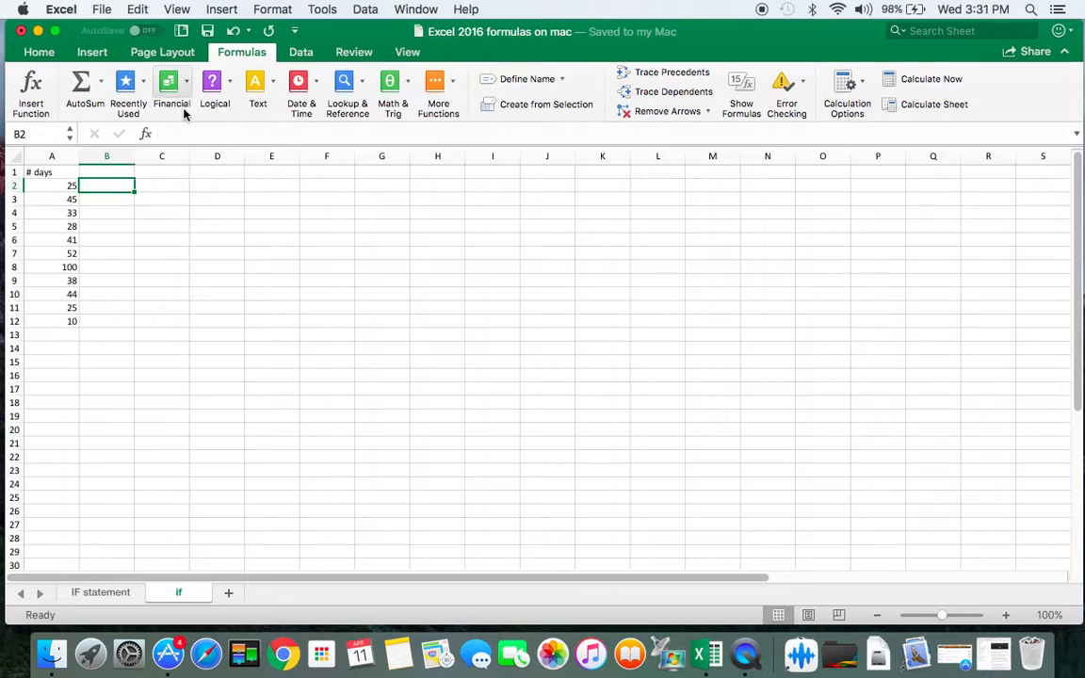
{"action": "mouse_move", "coordinate": [214, 85]}
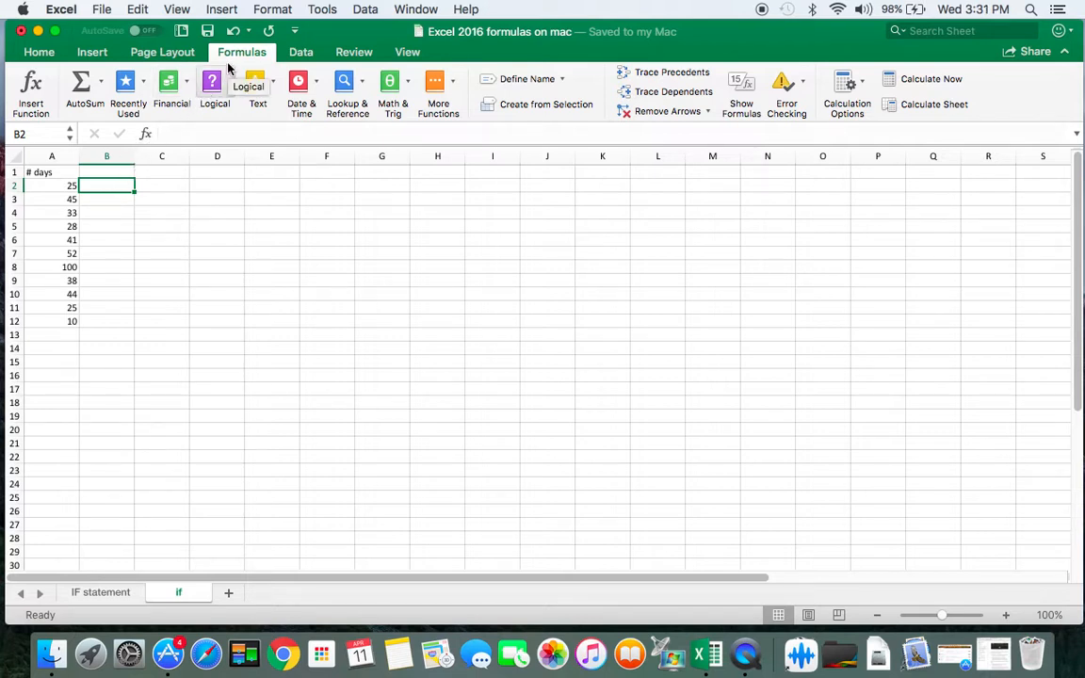
{"action": "left_click", "coordinate": [215, 90]}
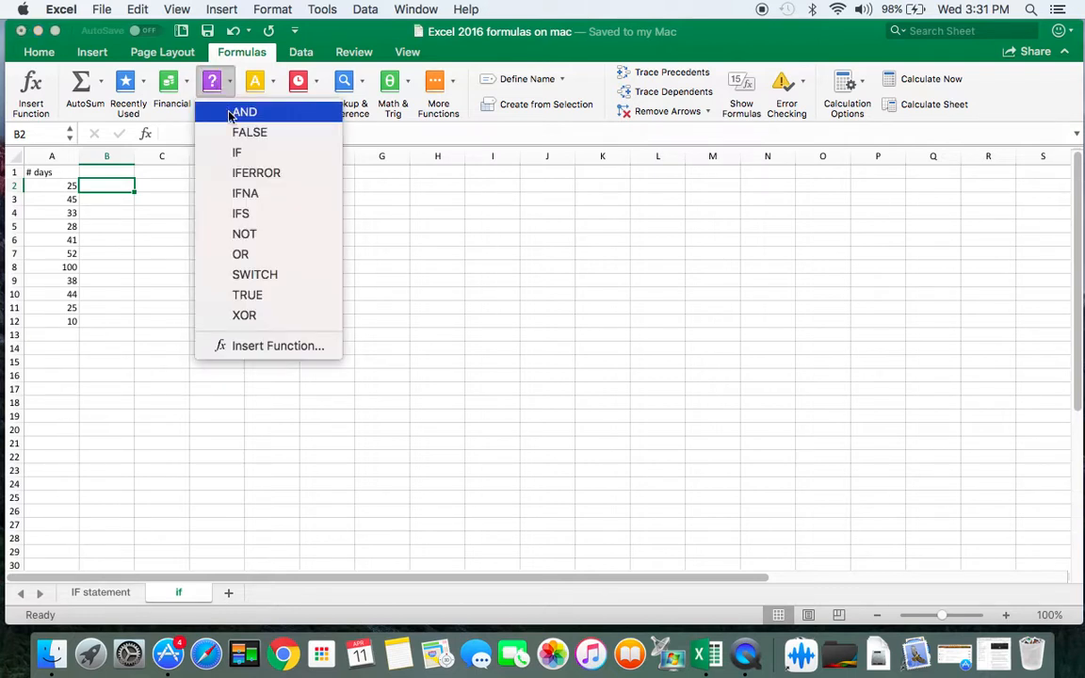
{"action": "left_click", "coordinate": [237, 151]}
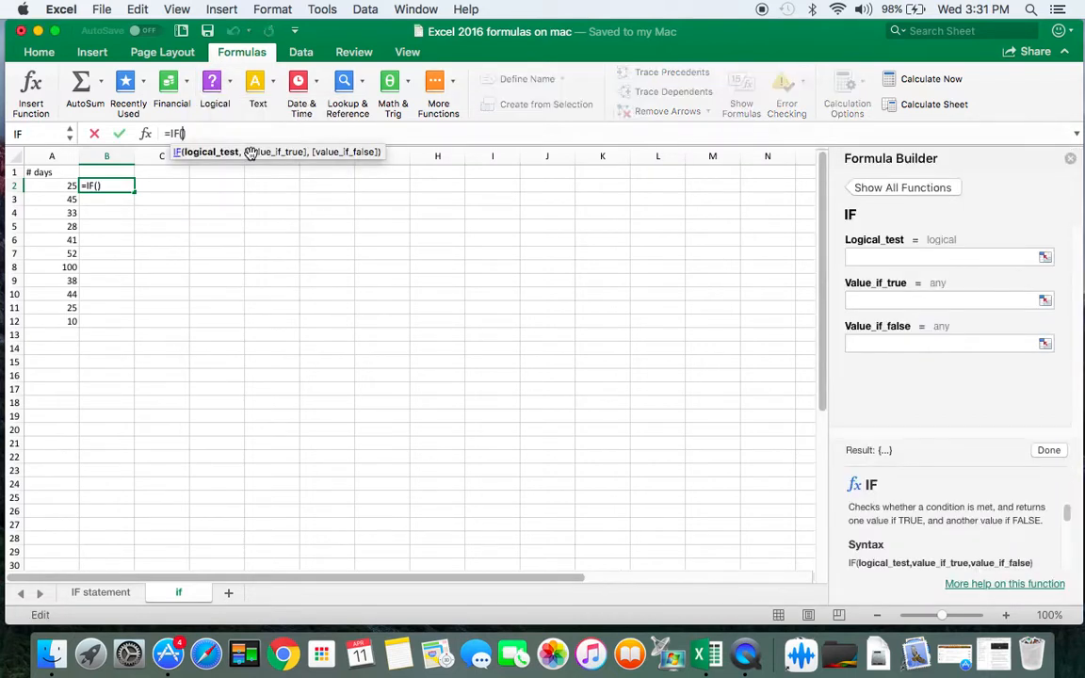
{"action": "left_click", "coordinate": [942, 256]}
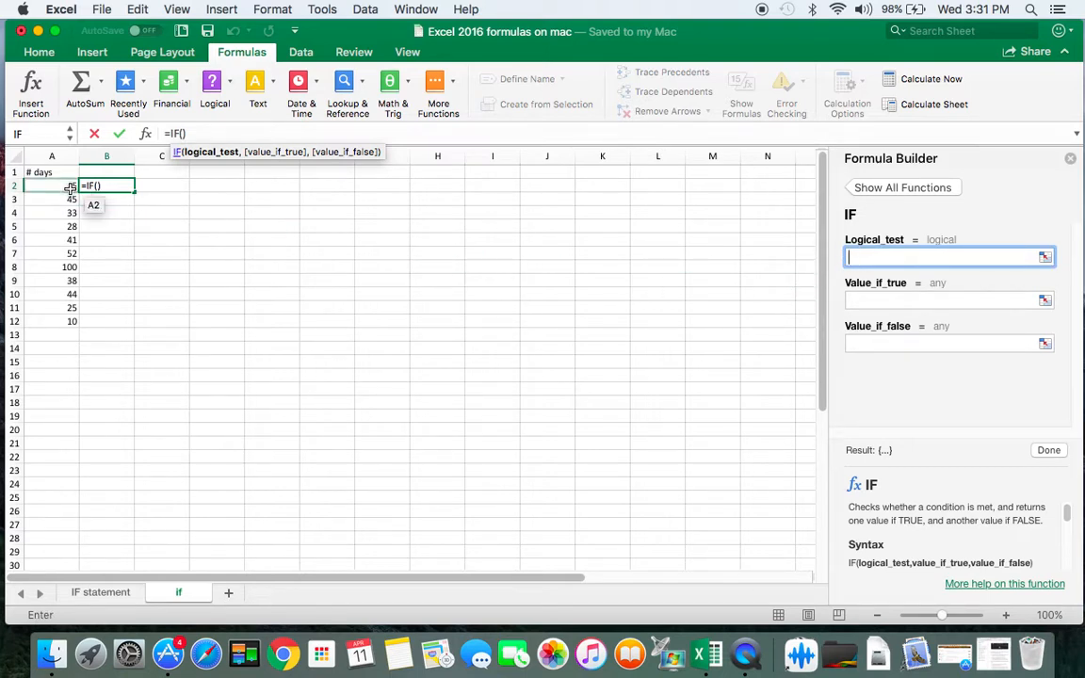
{"action": "left_click", "coordinate": [53, 187]}
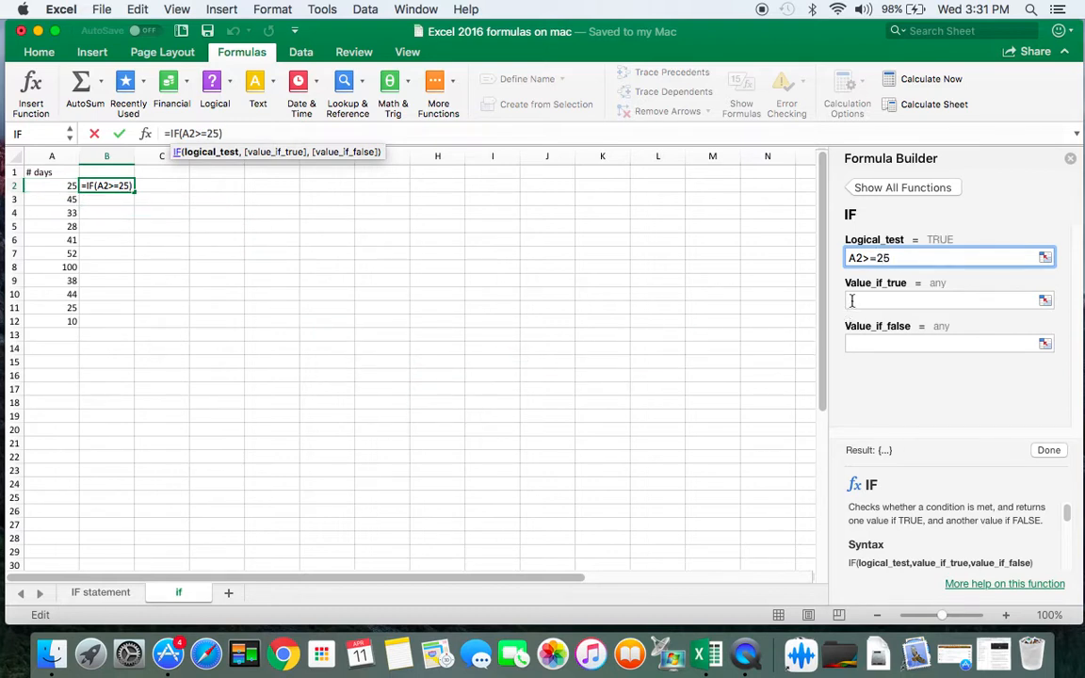
- Fill the true value A2*2 and the false value A2-25 in Formula Builder
{"action": "left_click", "coordinate": [946, 300]}
{"action": "type", "text": "A2*2"}
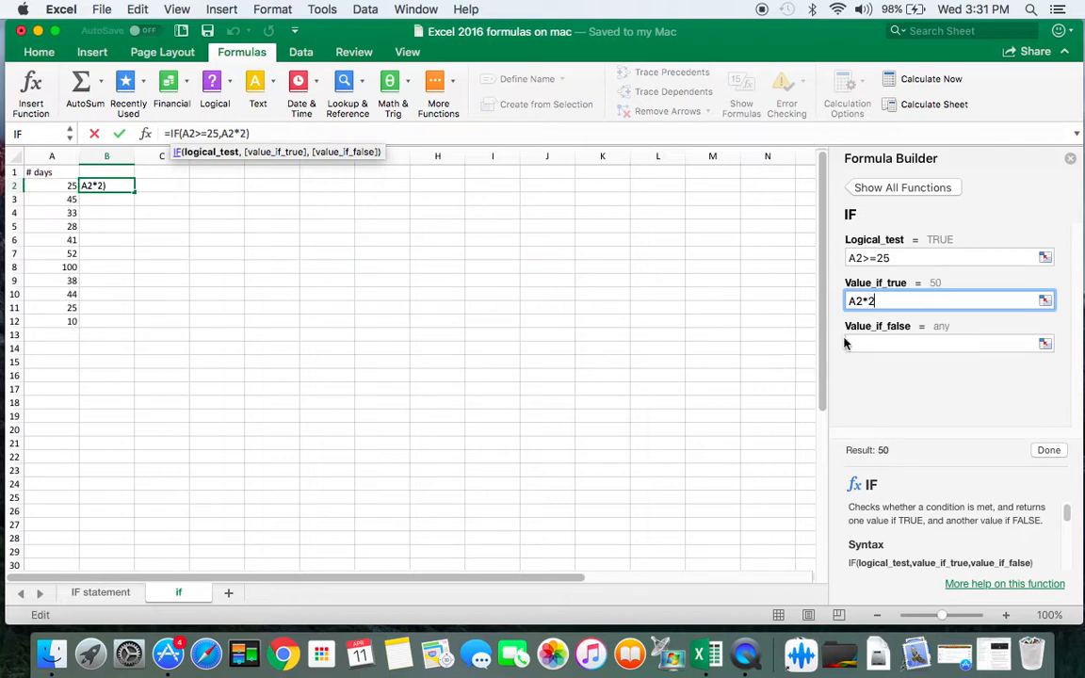
{"action": "left_click", "coordinate": [946, 343]}
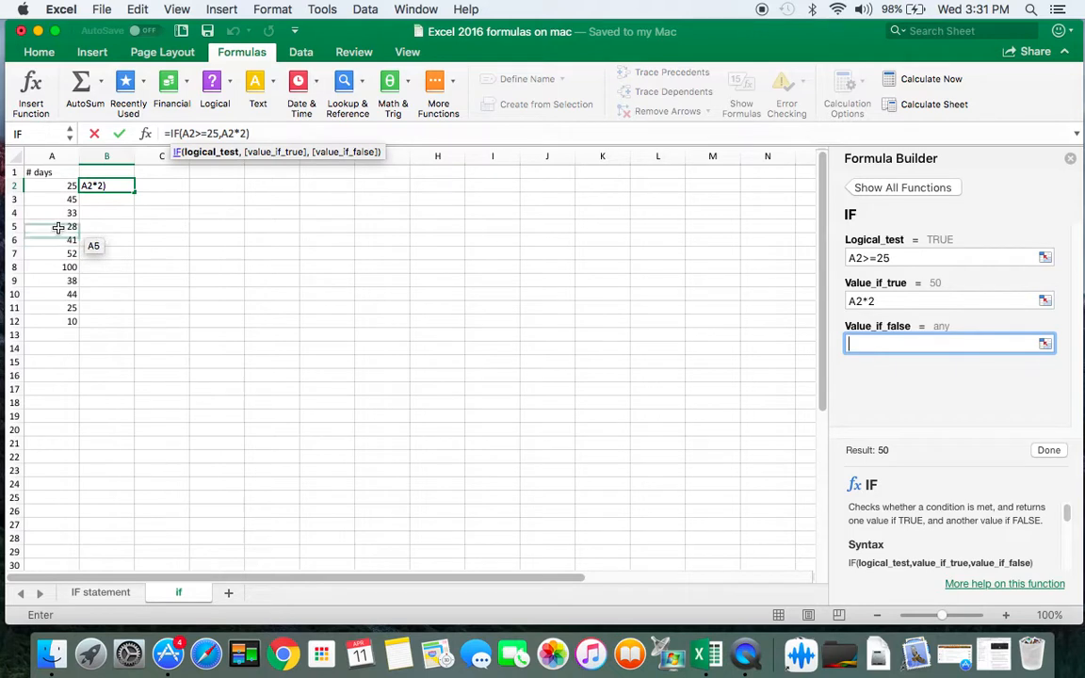
{"action": "left_click", "coordinate": [50, 186]}
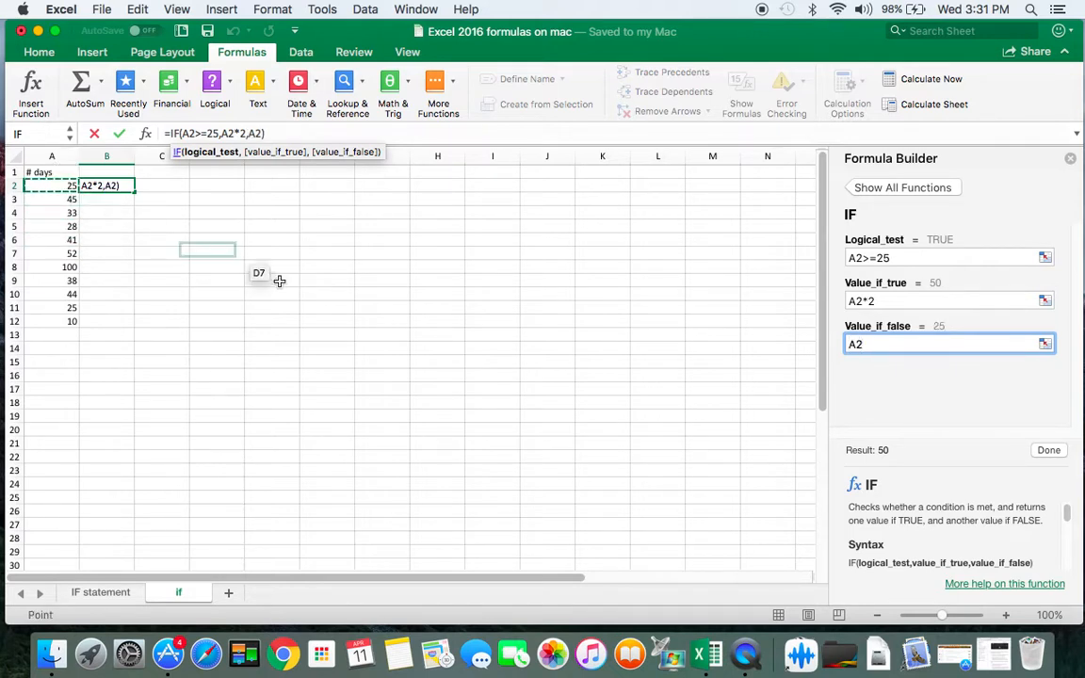
{"action": "mouse_move", "coordinate": [712, 349]}
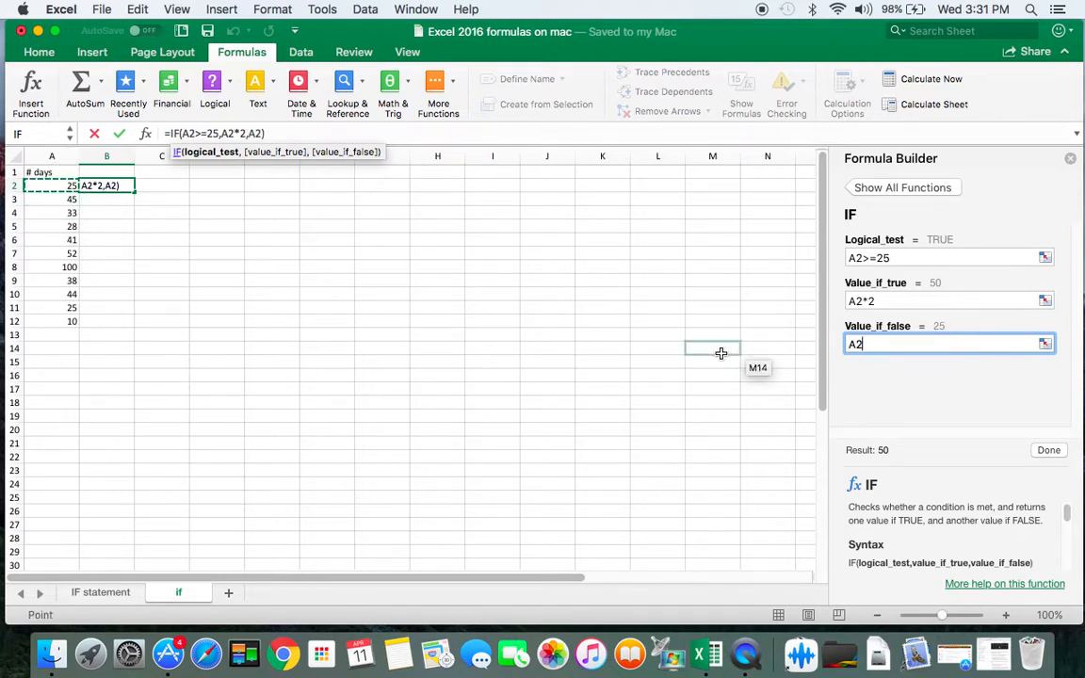
{"action": "type", "text": "-25"}
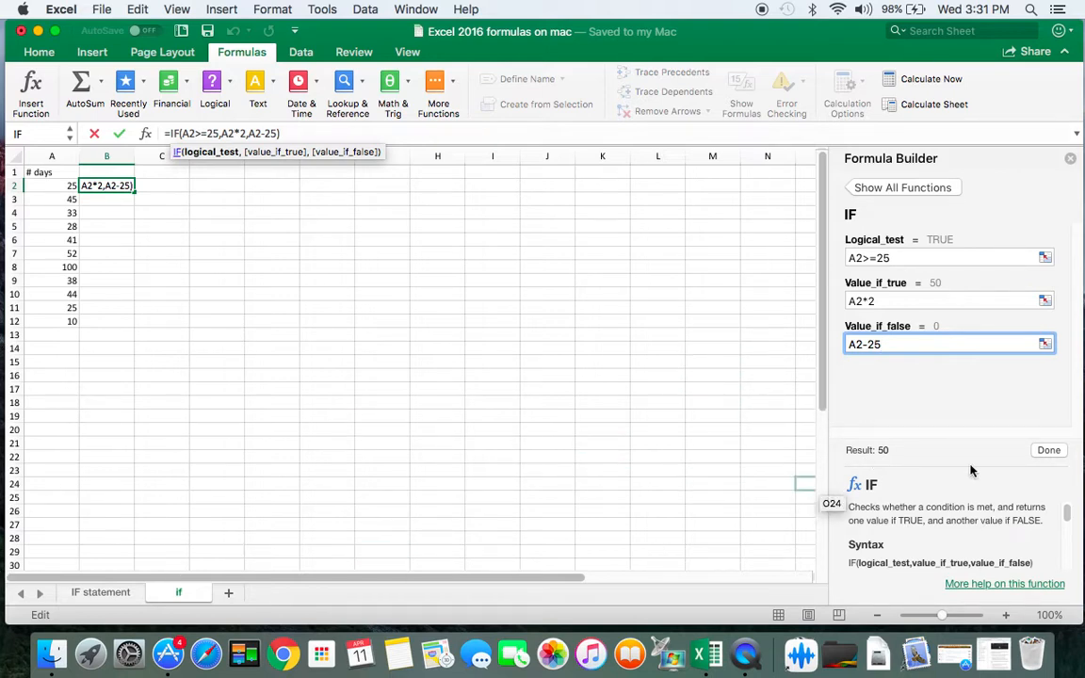
- Commit the IF formula in B2 (result 50) and fill it down through B12
{"action": "key", "text": "Return"}
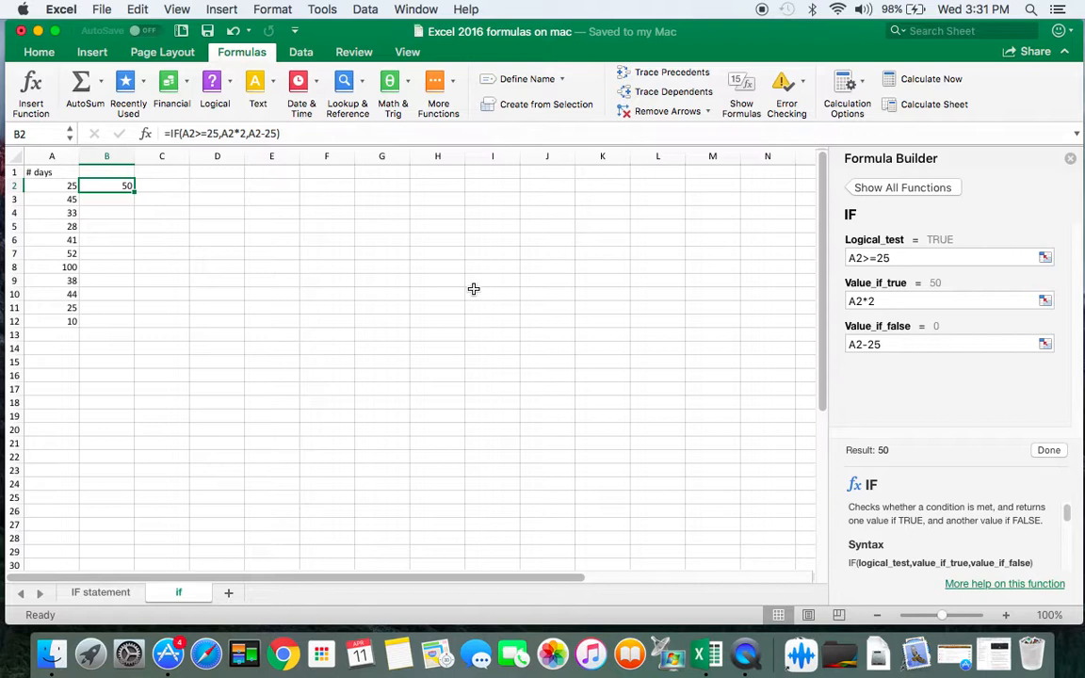
{"action": "mouse_move", "coordinate": [137, 194]}
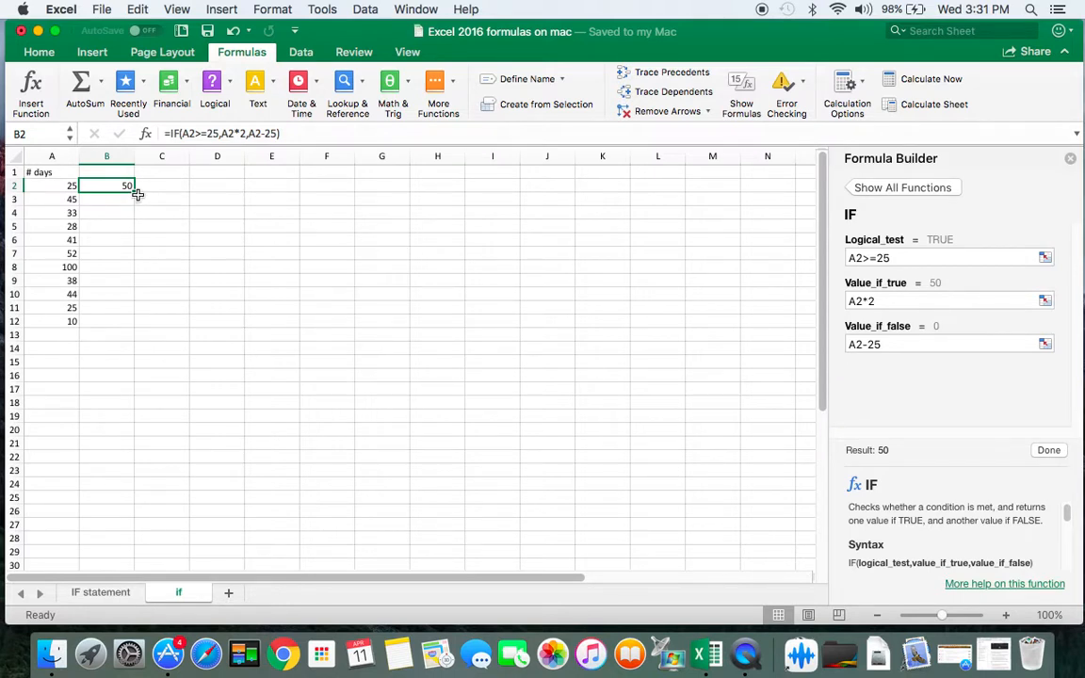
{"action": "left_click_drag", "start_coordinate": [128, 192], "coordinate": [143, 313]}
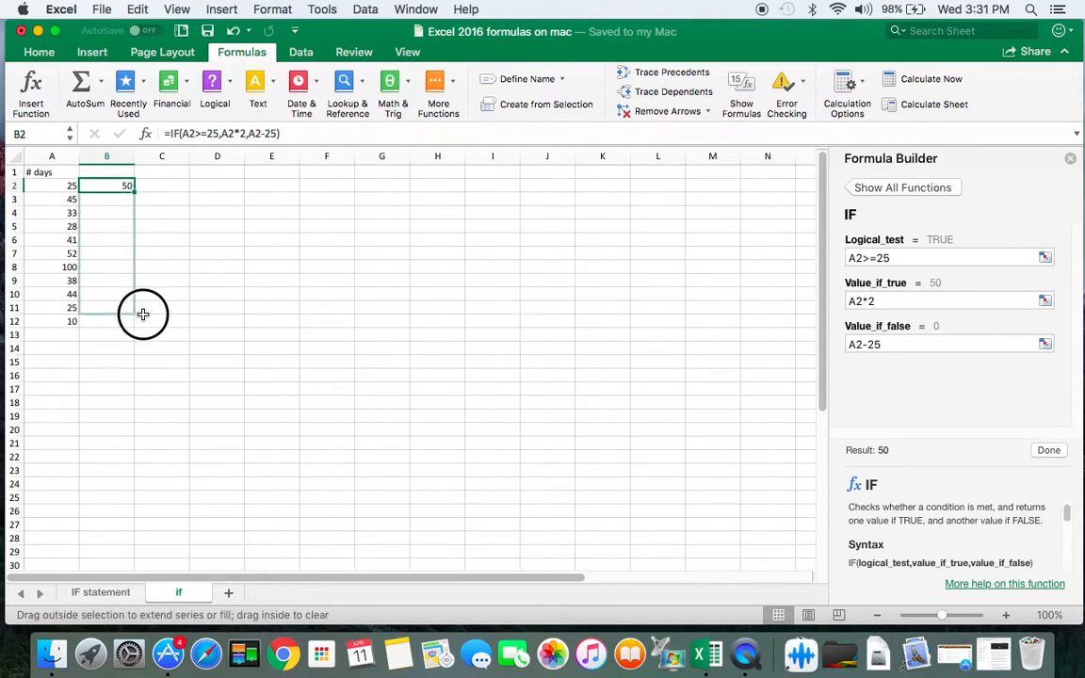
{"action": "left_click_drag", "start_coordinate": [128, 187], "coordinate": [128, 321]}
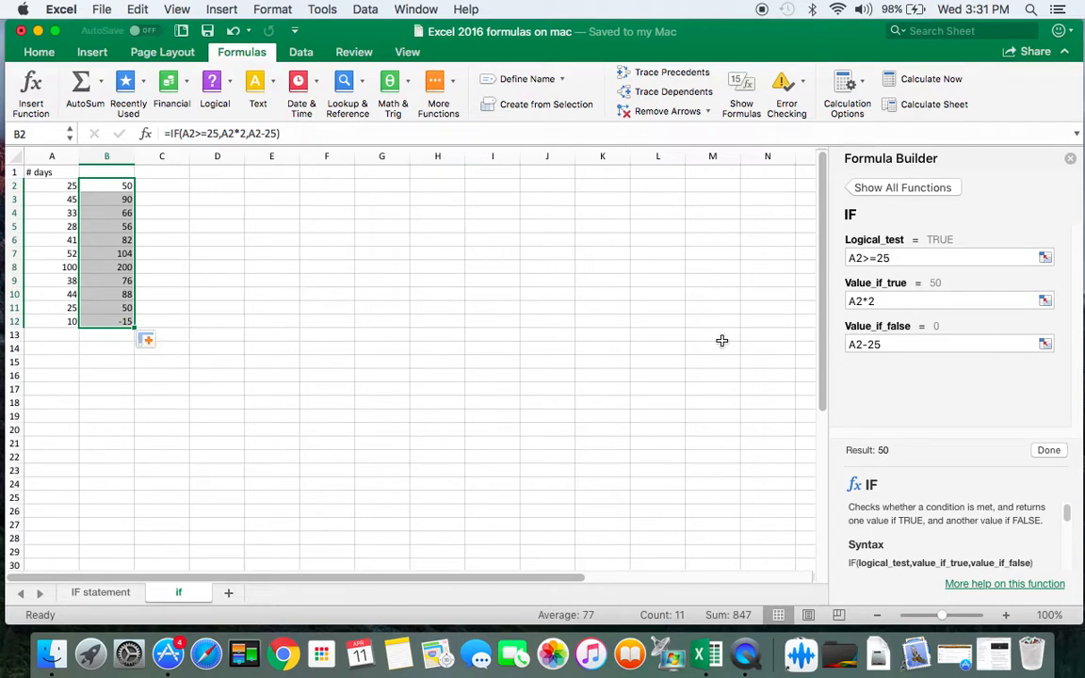
{"action": "mouse_move", "coordinate": [901, 356]}
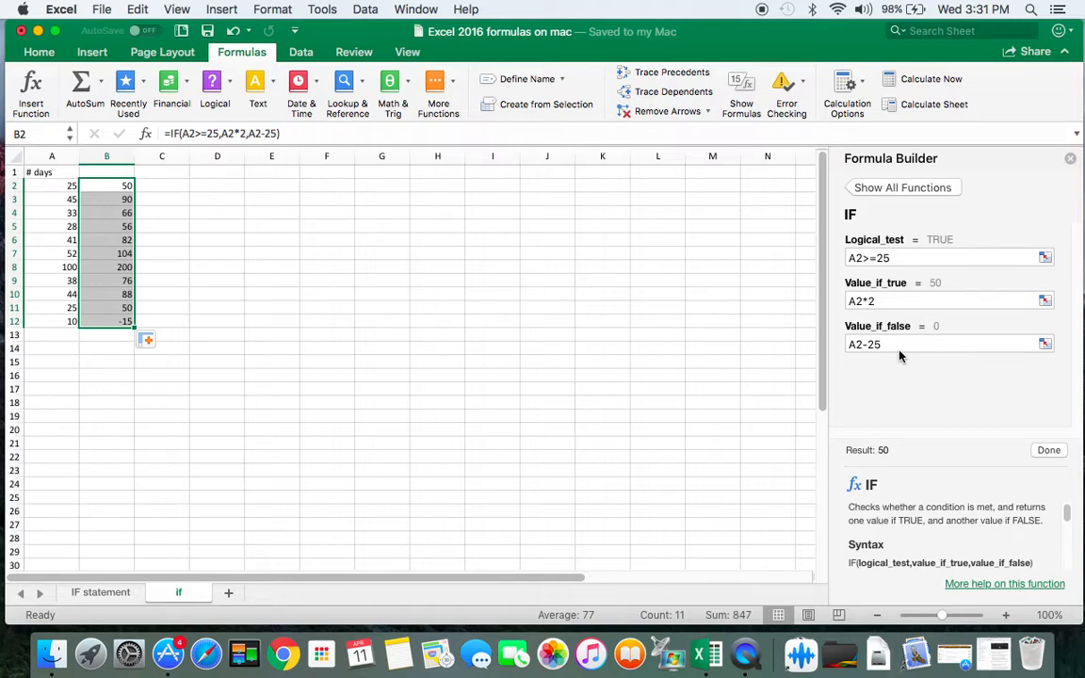
{"action": "mouse_move", "coordinate": [124, 200]}
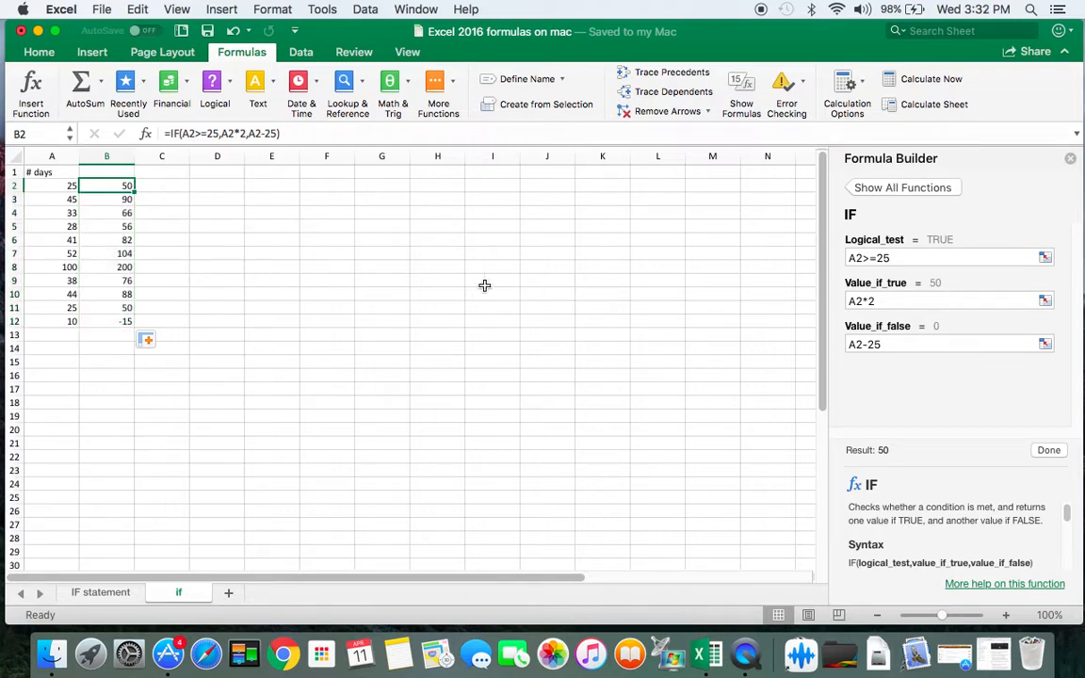
- Change the false value to A2-10 and refill the formula down through B12
{"action": "left_click", "coordinate": [941, 343]}
{"action": "type", "text": "1"}
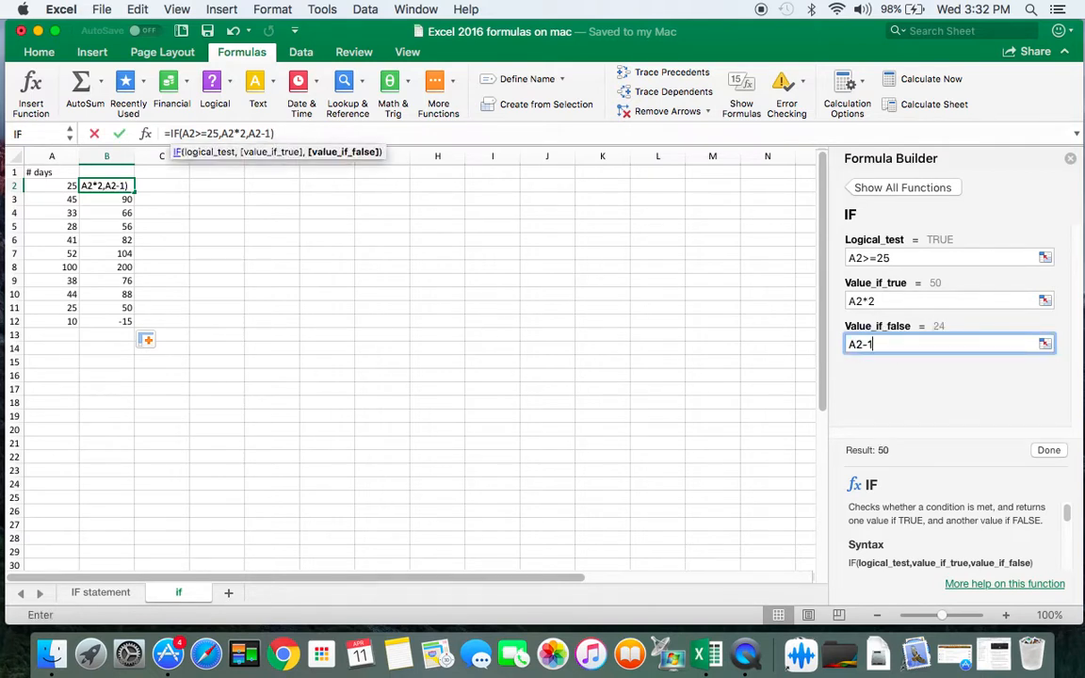
{"action": "type", "text": "0"}
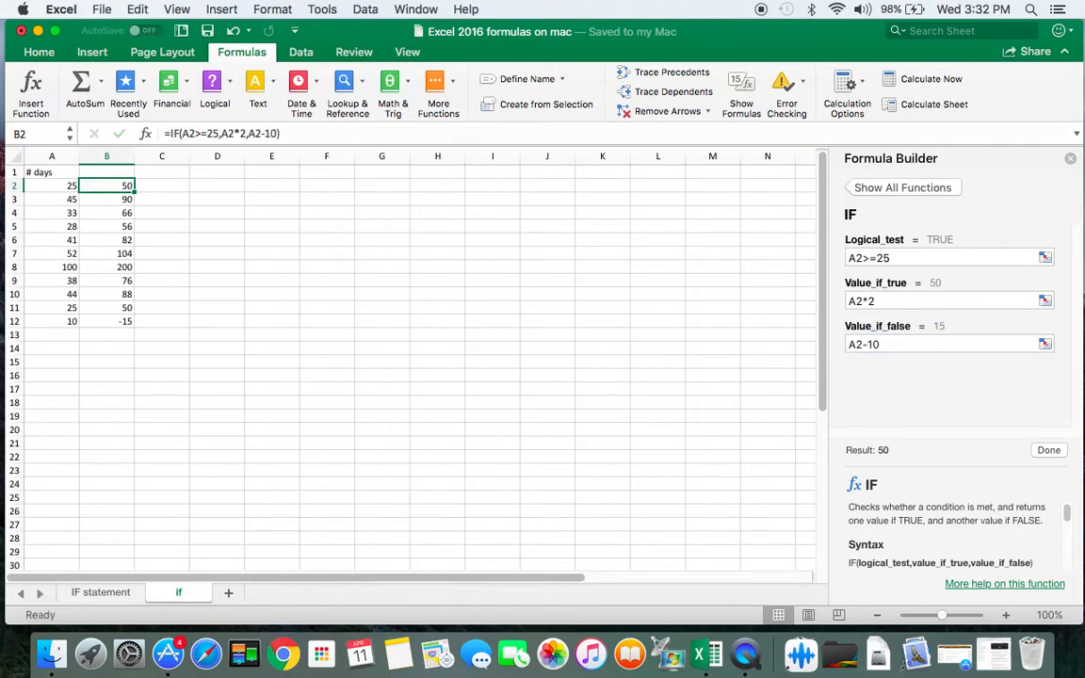
{"action": "mouse_move", "coordinate": [145, 209]}
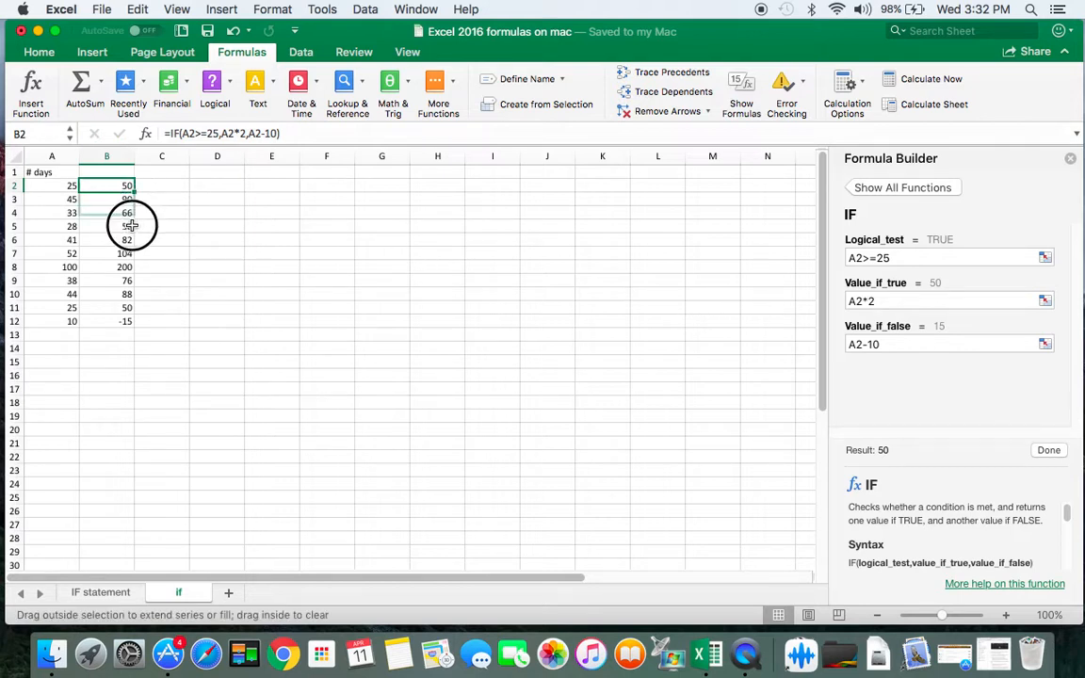
{"action": "left_click_drag", "start_coordinate": [128, 186], "coordinate": [128, 321]}
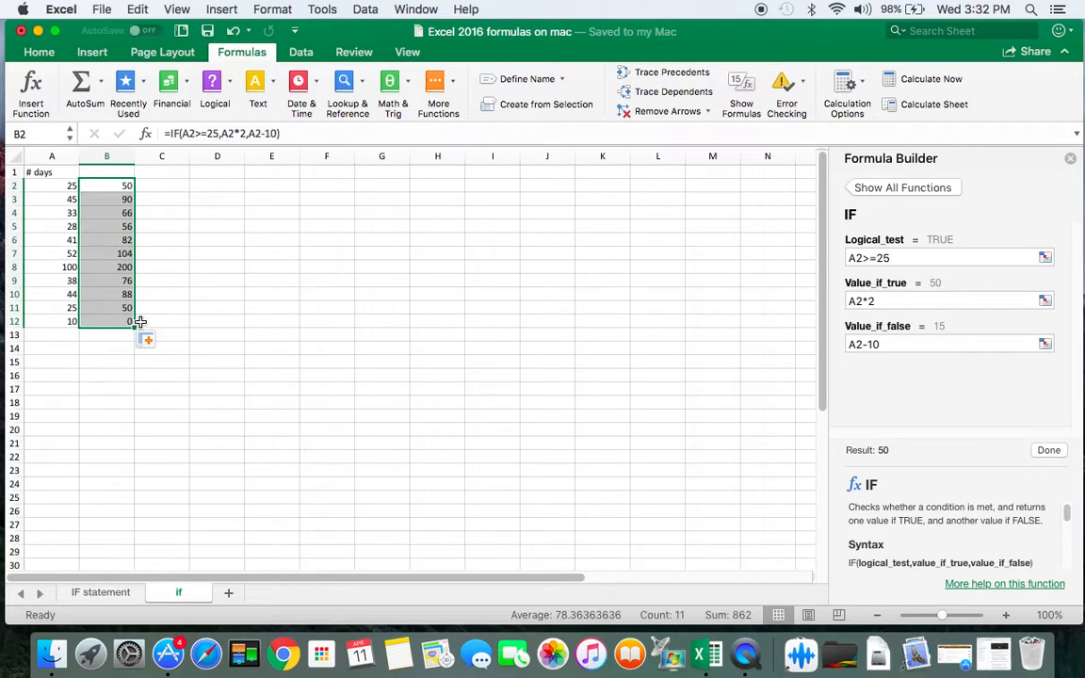
{"action": "mouse_move", "coordinate": [96, 309]}
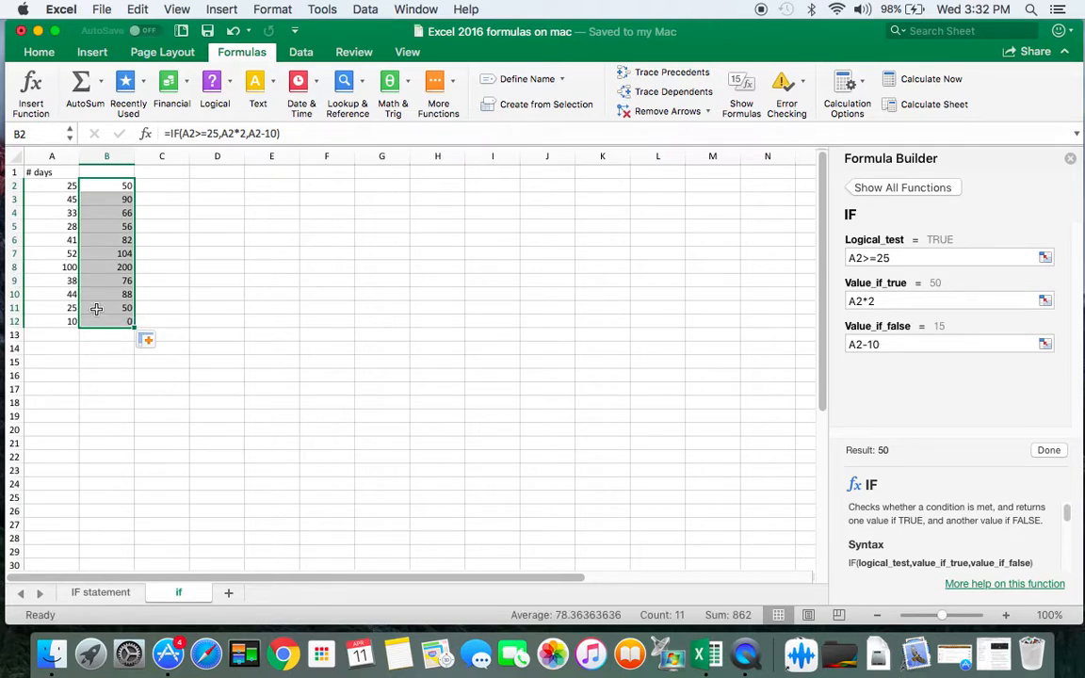